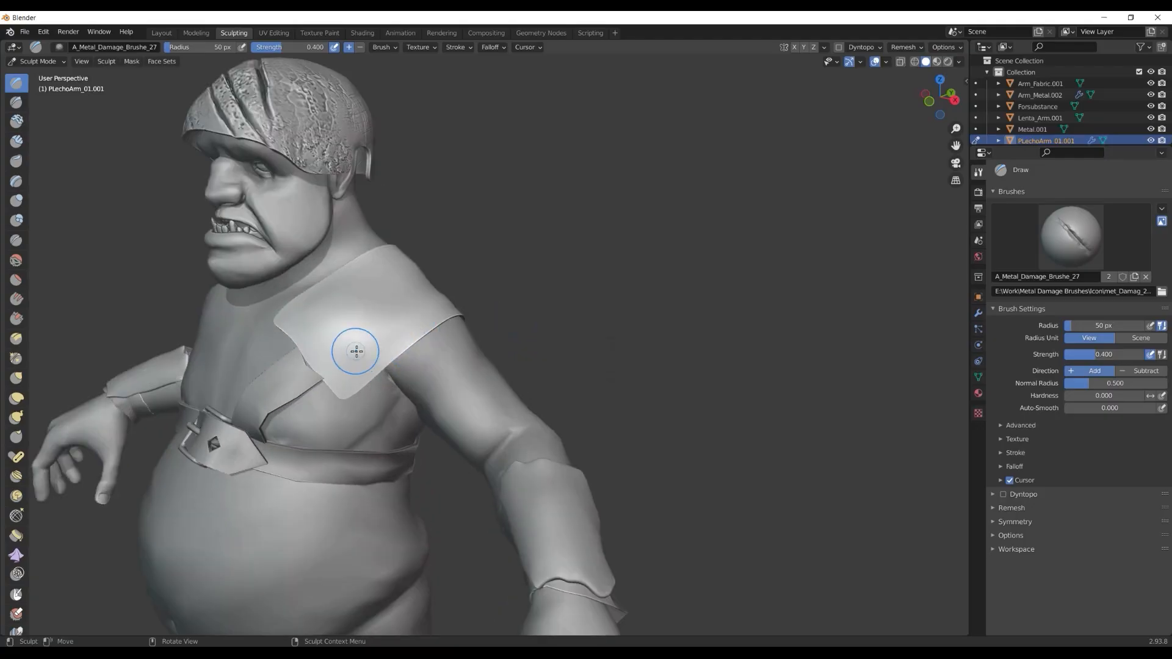
Sculpt an A_Metal_Damage stroke across the ogre's shoulder pad to match the helmet
{"action": "left_click_drag", "start_coordinate": [355, 352], "coordinate": [464, 282]}
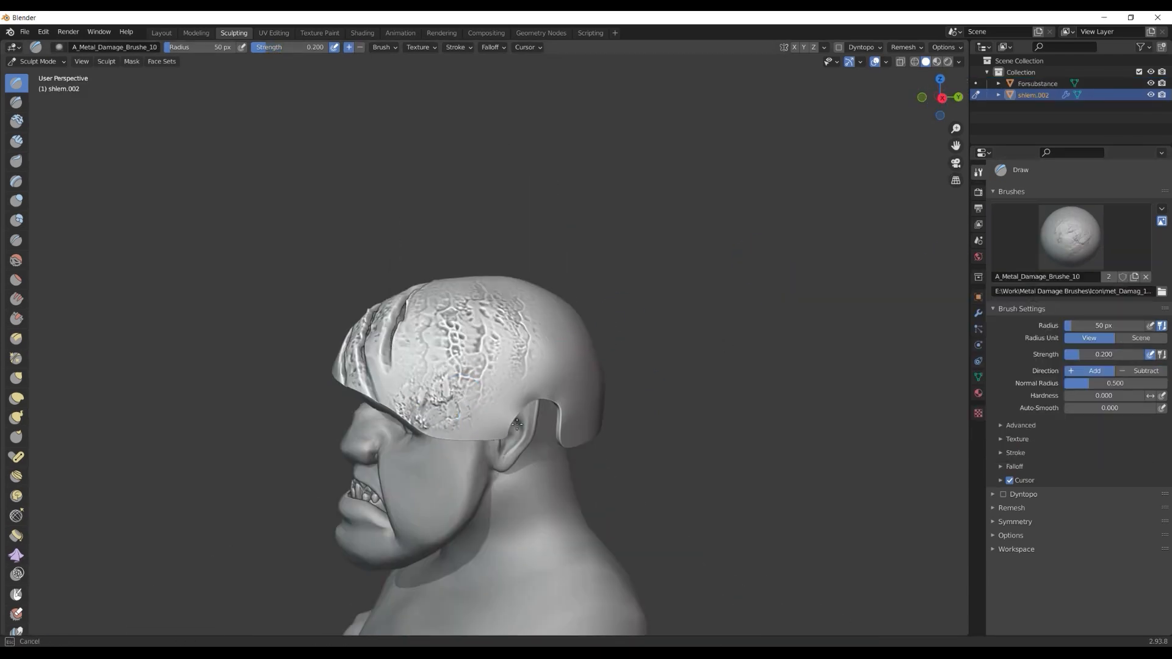
Switch to a different A_Metal_Damage brush and stamp a damage imprint onto the helmet
{"action": "left_click", "coordinate": [1070, 238]}
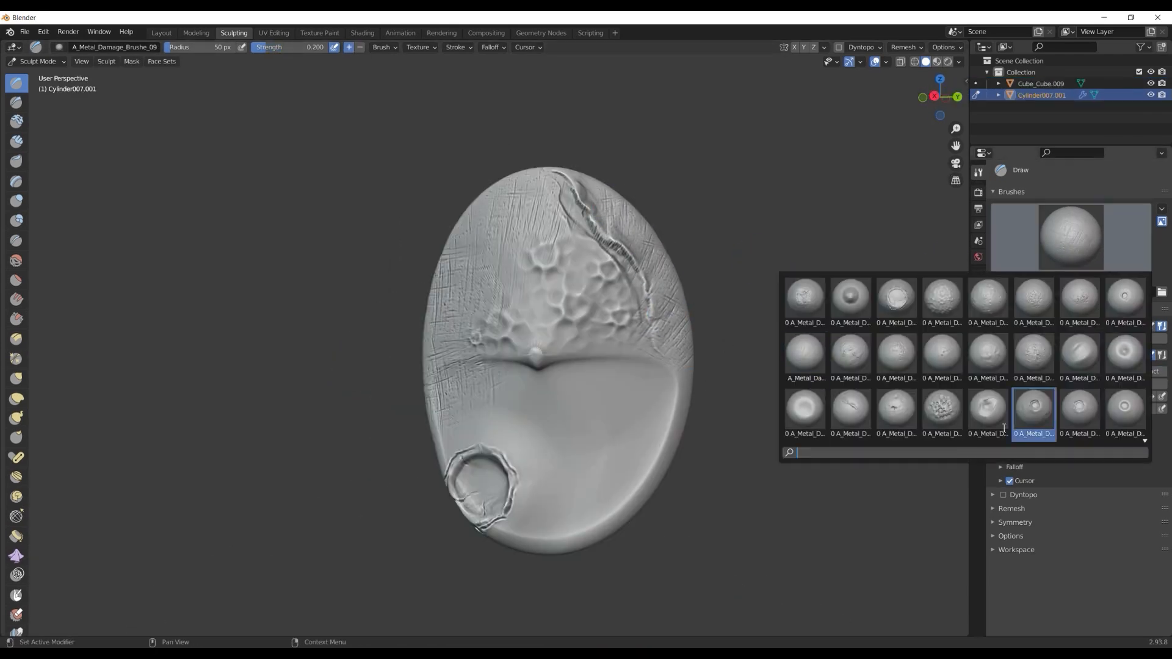
{"action": "left_click", "coordinate": [849, 350]}
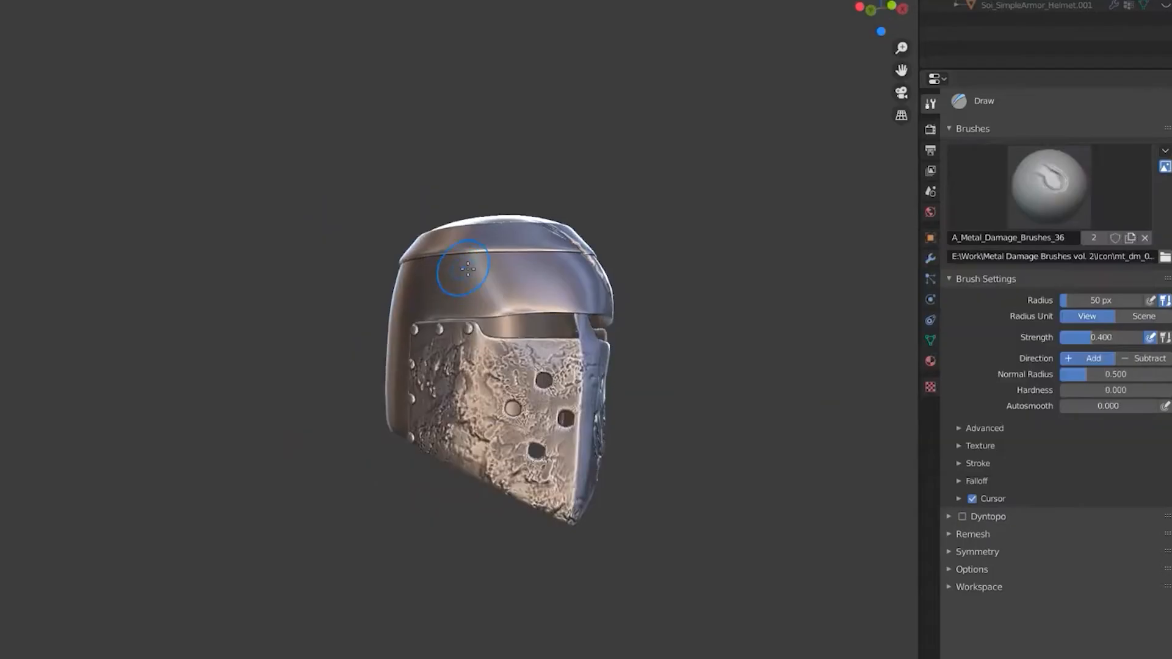
{"action": "left_click", "coordinate": [1049, 186]}
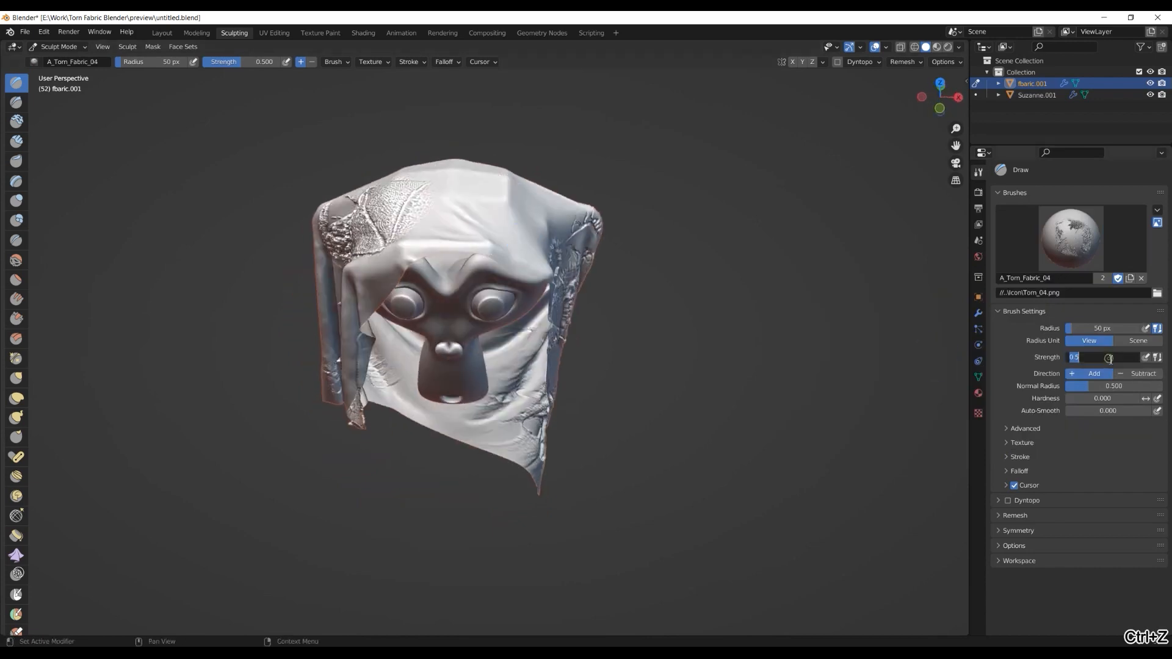
Rip frayed damage into the draped cloth and stamp a torn patch with A_Tom_Fabric brushes
{"action": "left_click_drag", "start_coordinate": [1098, 356], "coordinate": [1077, 357]}
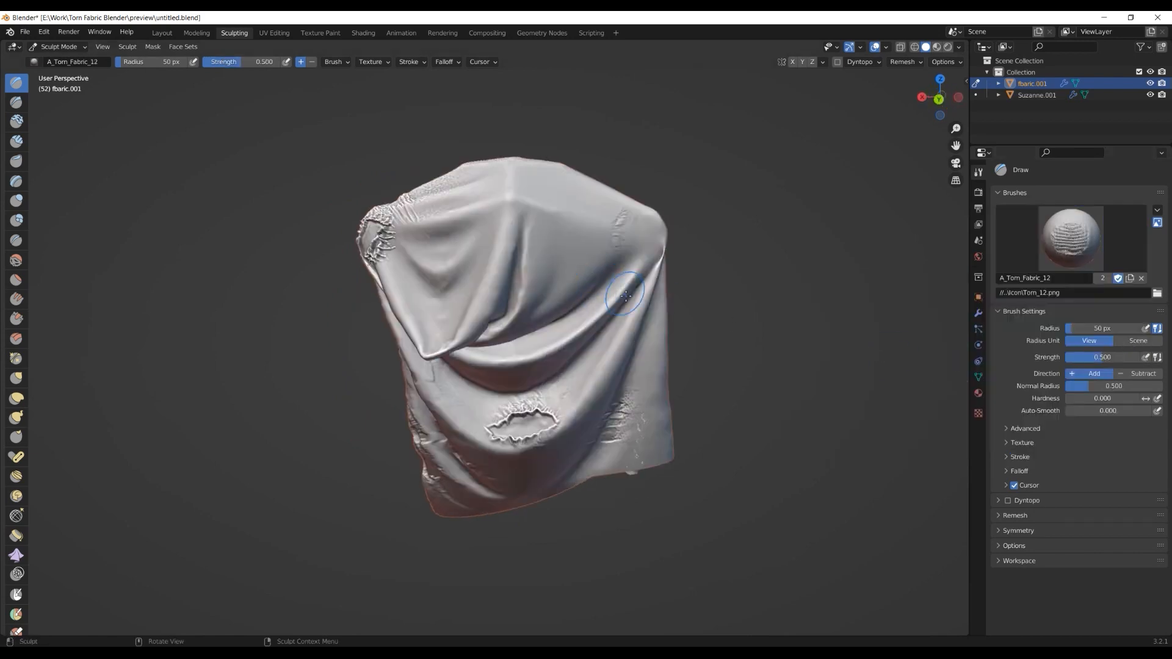
{"action": "left_click", "coordinate": [1069, 238]}
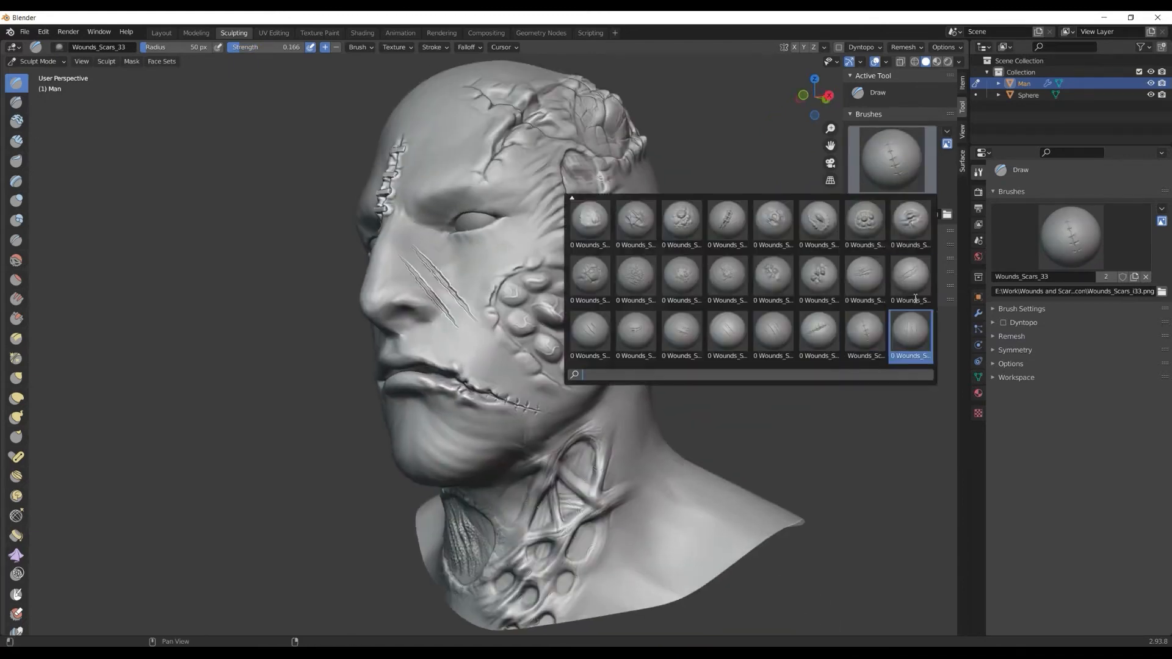
Bring up the Wounds_Scars brush picker from the Tool settings thumbnail
{"action": "left_click", "coordinate": [679, 275]}
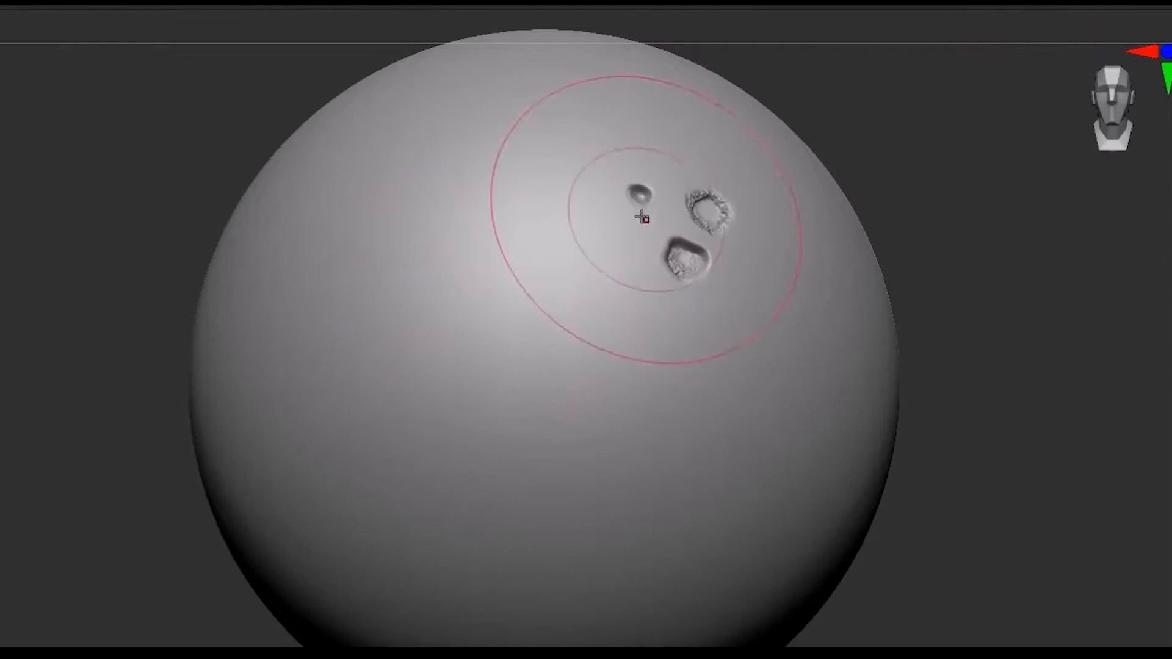
Choose a wound brush from the Brush palette for stamping craters on the sphere
{"action": "left_click", "coordinate": [44, 25]}
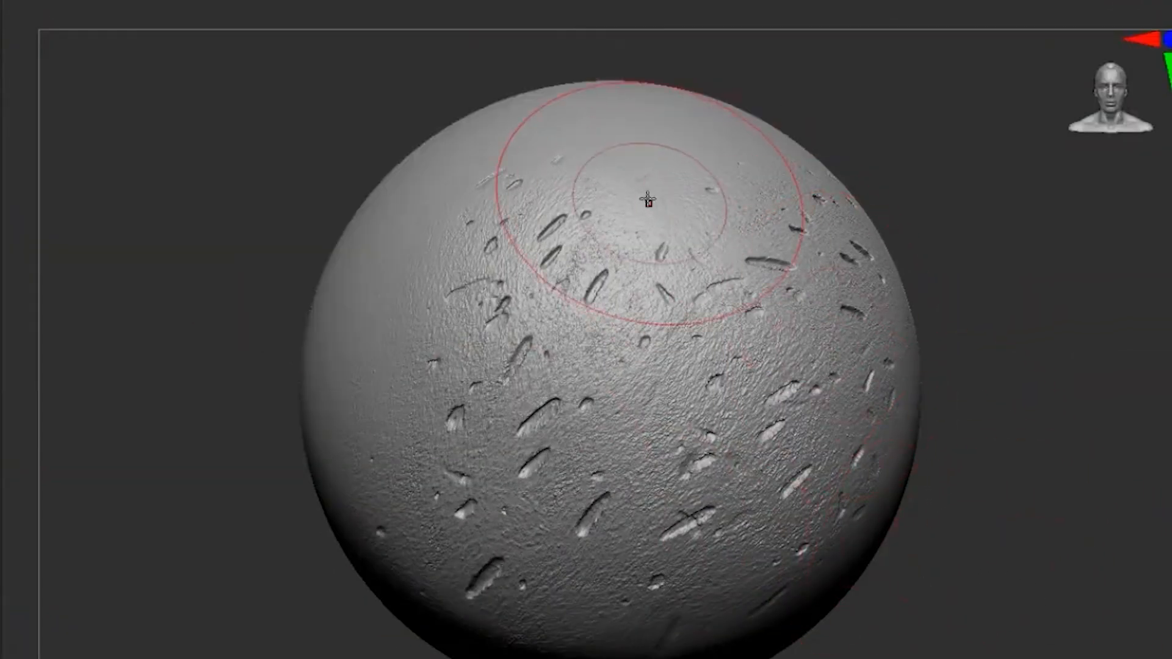
Switch to a spray-stroke damage brush for gouging the sphere's surface
{"action": "left_click", "coordinate": [189, 11]}
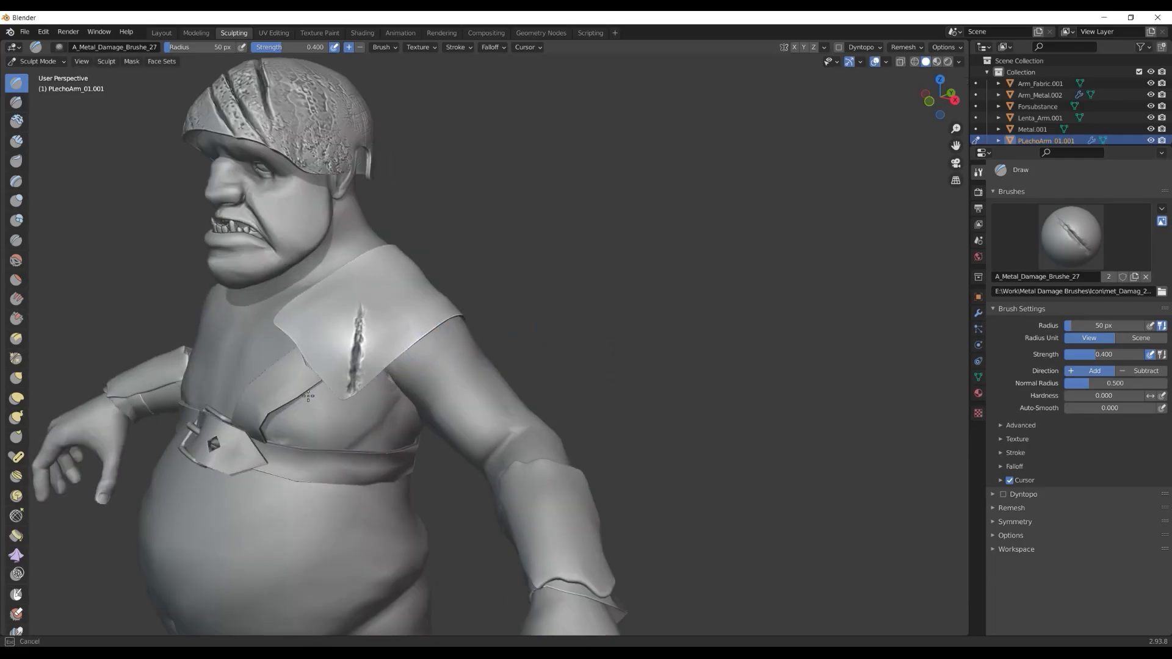
Bring up the A_Metal_Damage brush picker after carving the shoulder gash
{"action": "left_click", "coordinate": [1069, 239]}
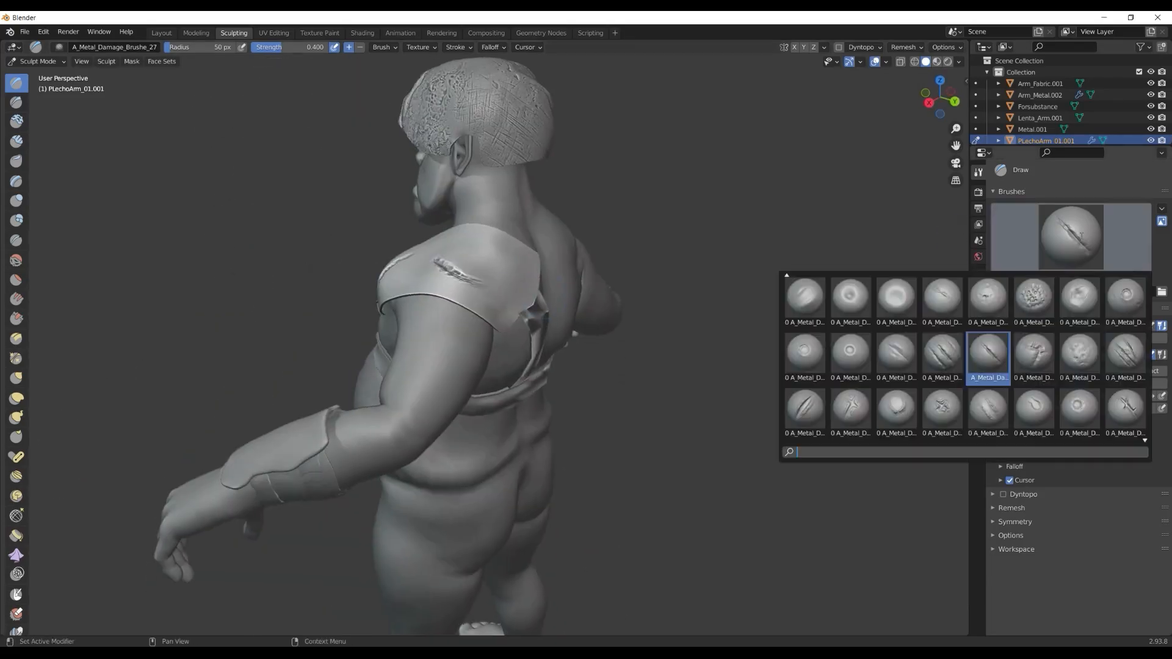